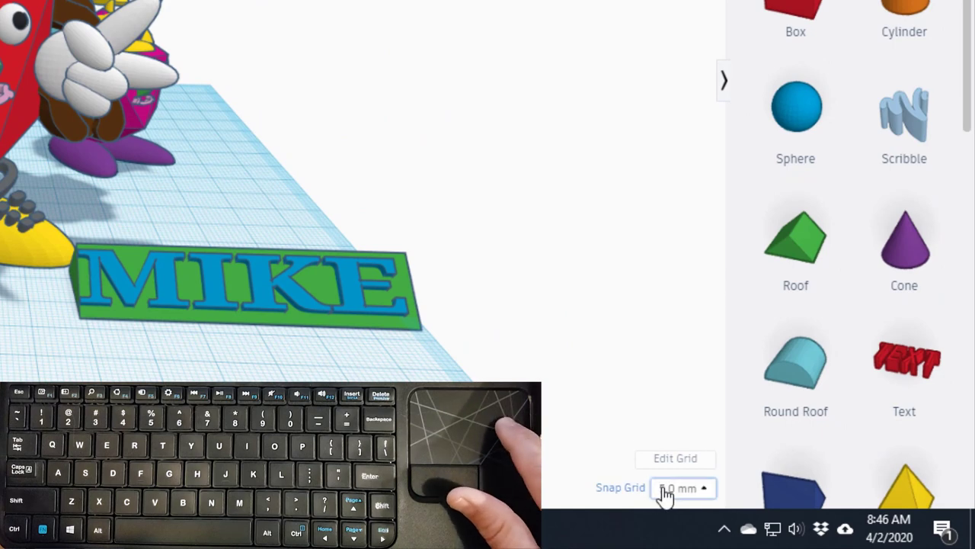
Step: Check the grid snap increment and select all 31 shapes in the scene
left_click(683, 488)
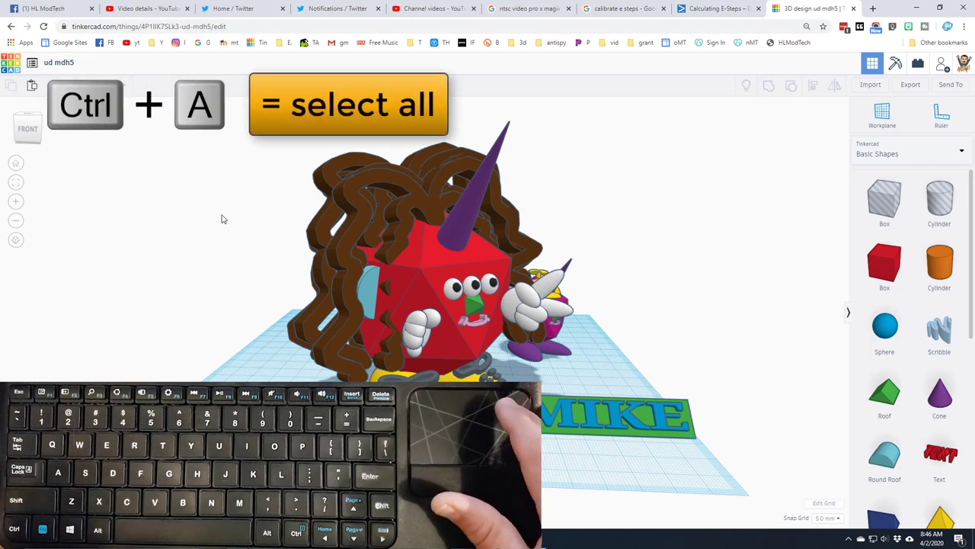
key("ctrl+a")
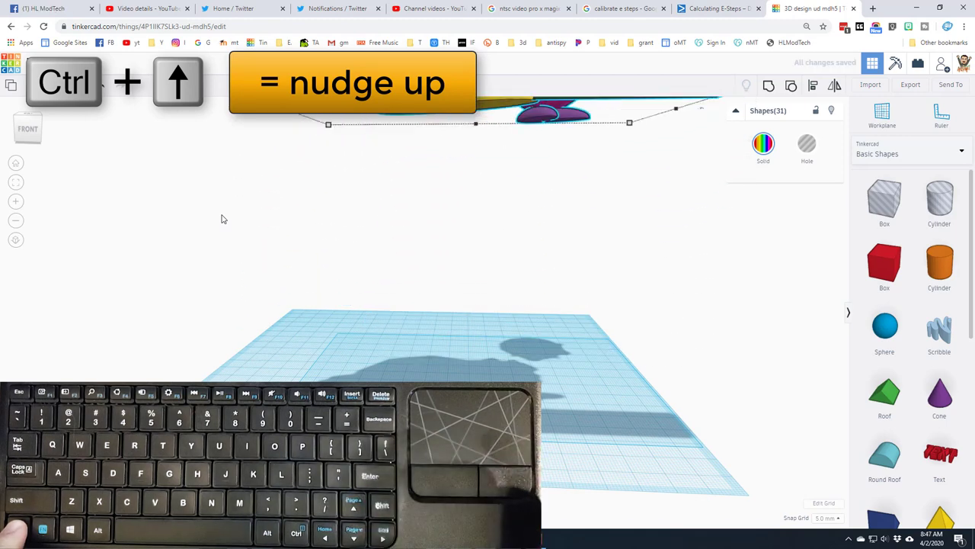
Step: Raise the selected characters and MIKE nameplate further above the workplane with Ctrl+Up
key("Ctrl+Up")
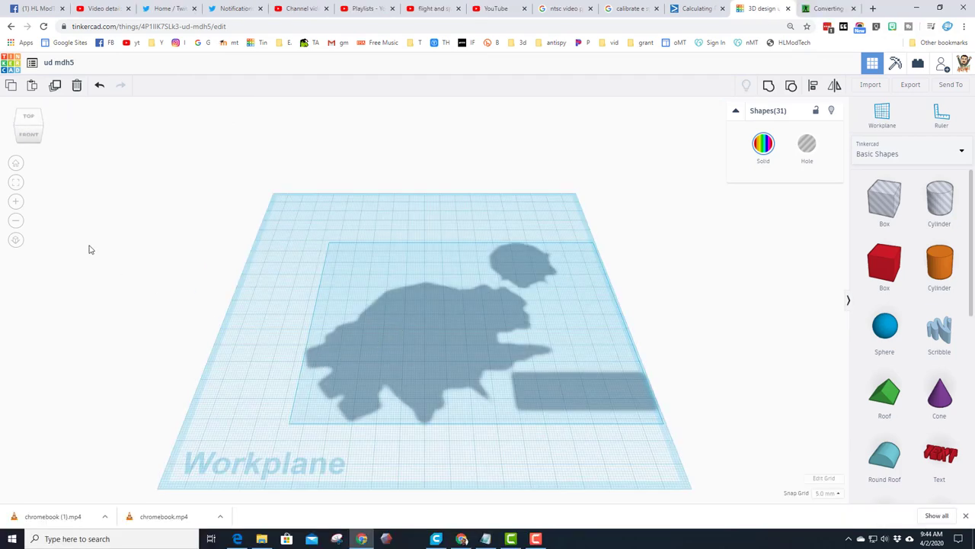
mouse_move(16, 183)
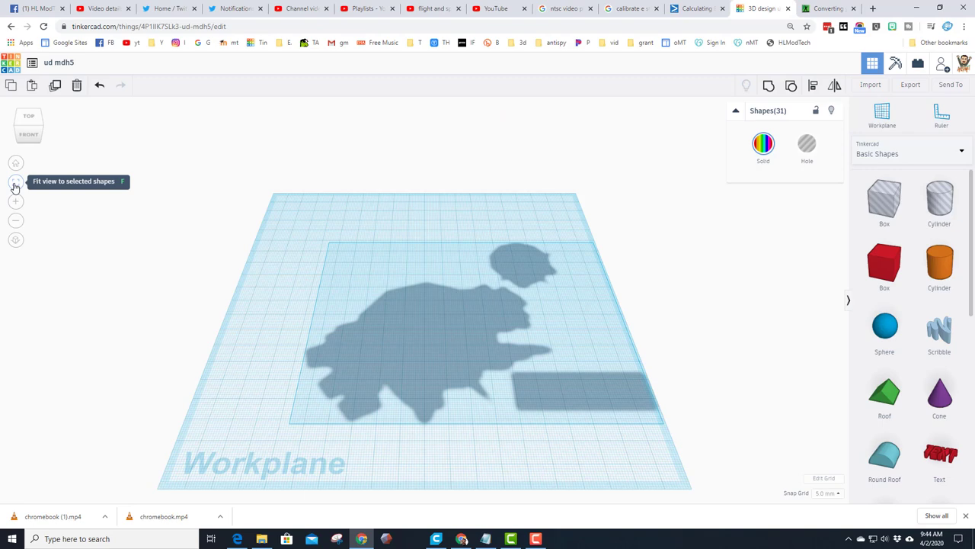
Step: Fit the view to the raised shapes and drag a capture box around the scene
left_click(15, 183)
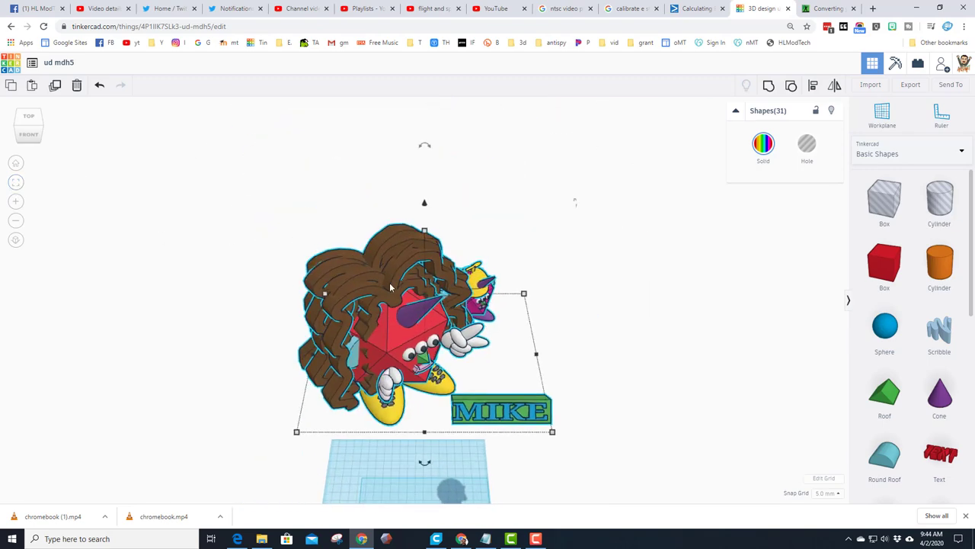
mouse_move(140, 239)
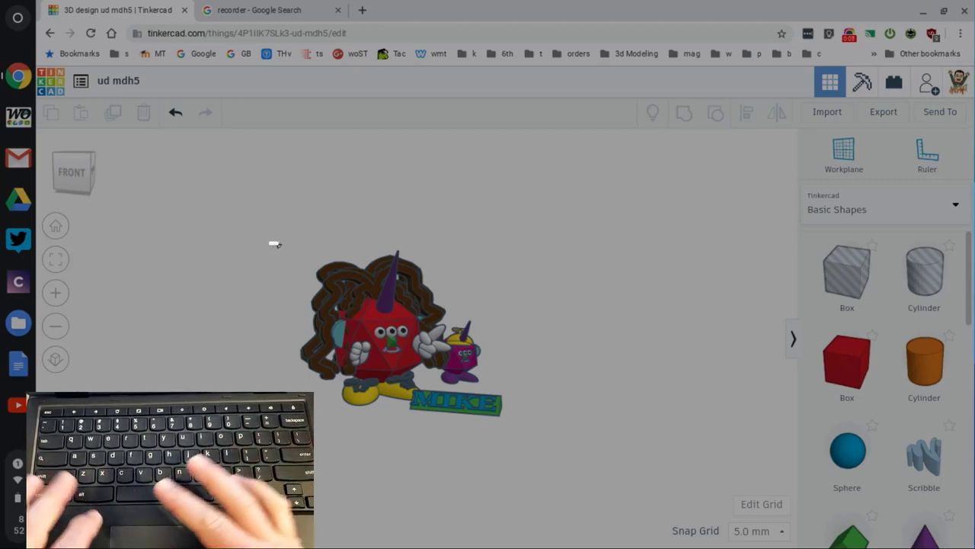
left_click_drag(269, 244, 475, 303)
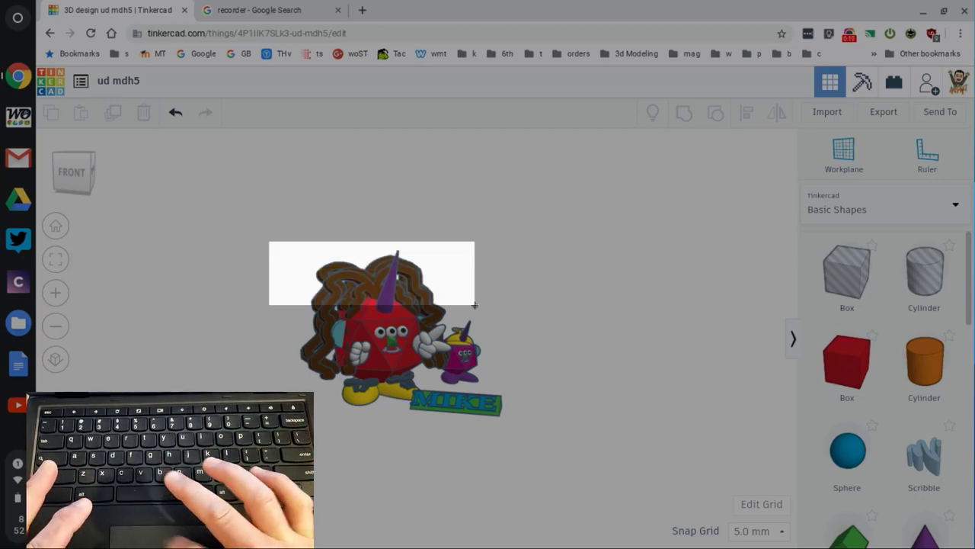